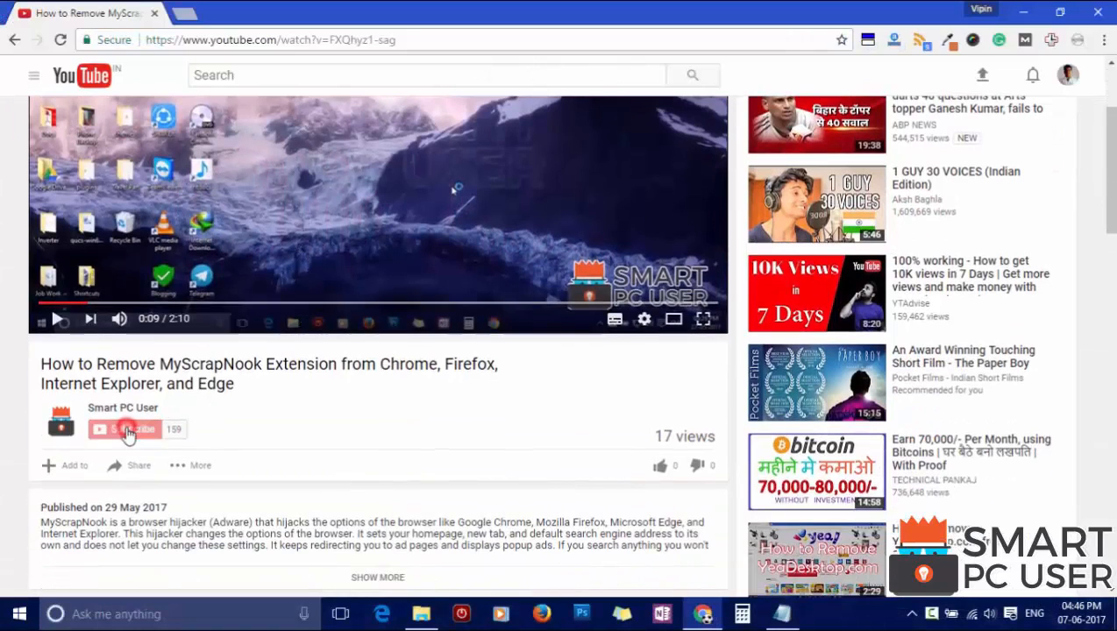
Subscribe to the channel under the video with all notifications turned on.
left_click(125, 430)
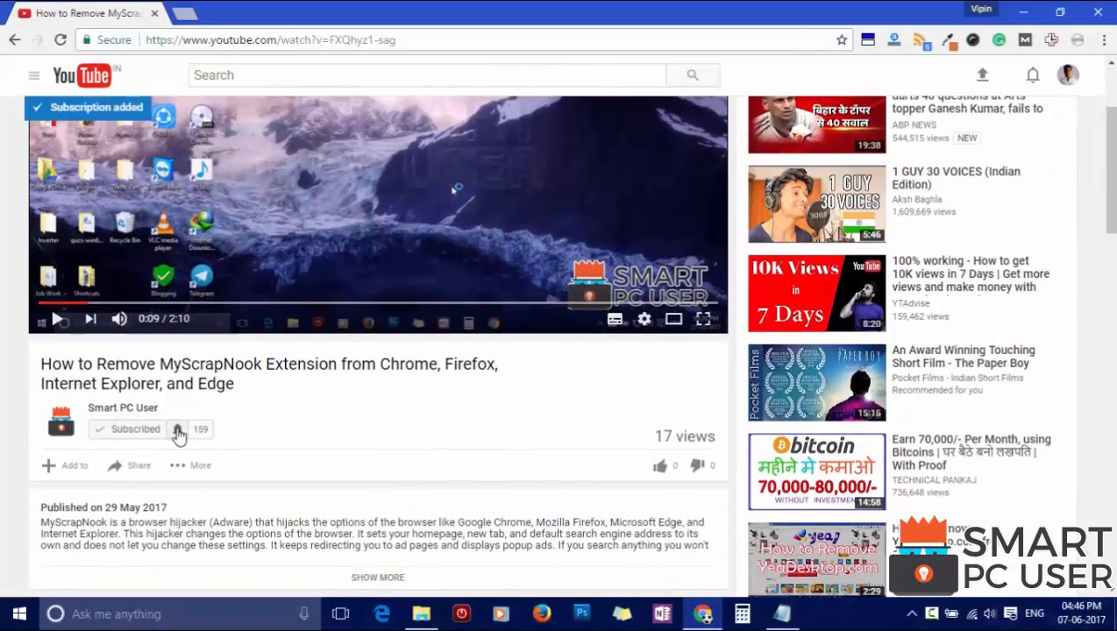
left_click(179, 429)
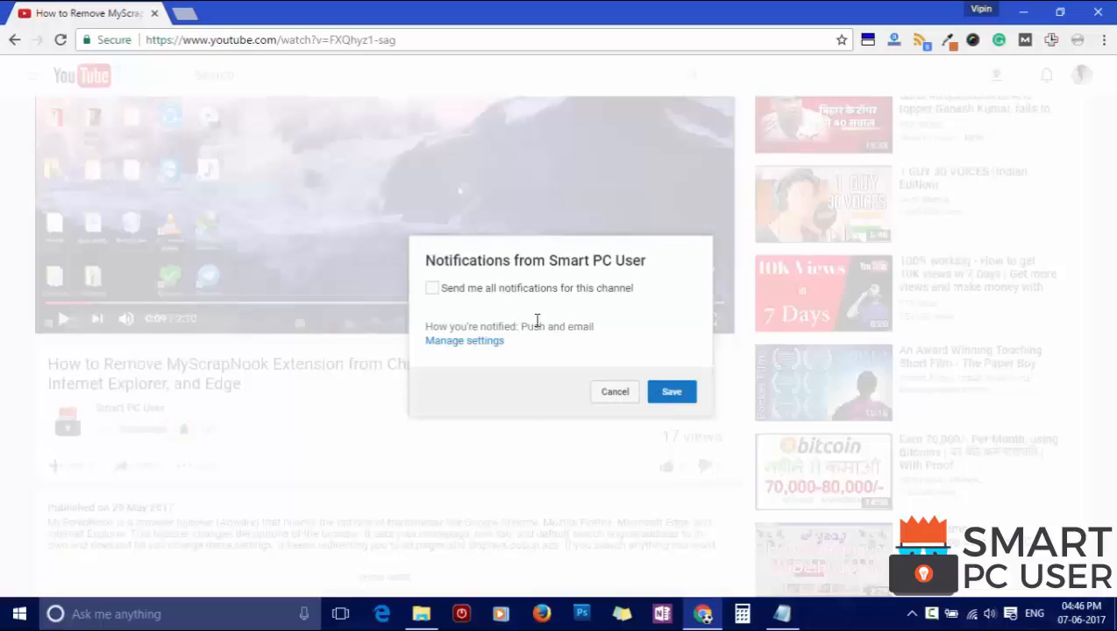
left_click(431, 288)
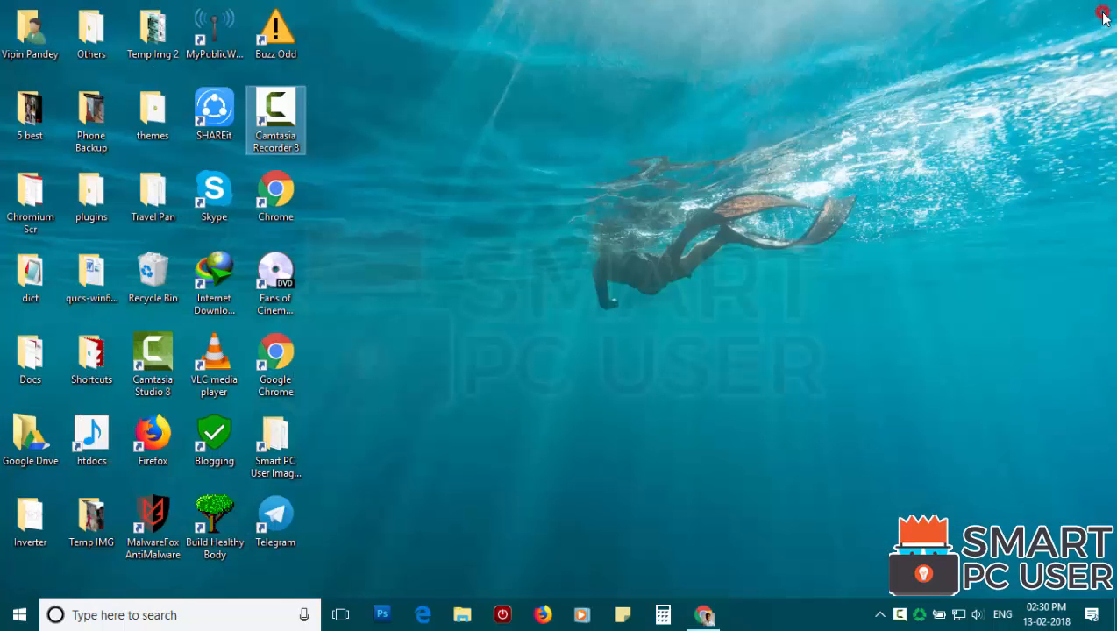
Launch Firefox and Edge to see the hijacked 'clicksev.pro' start page each opens with.
left_click(542, 613)
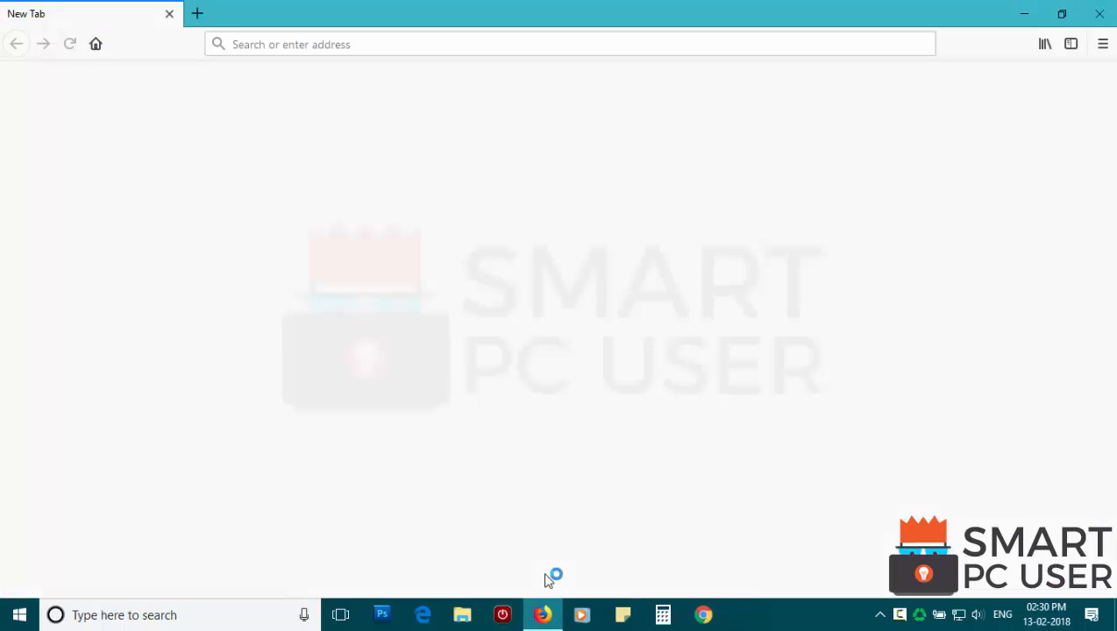
type("clicksev.pro")
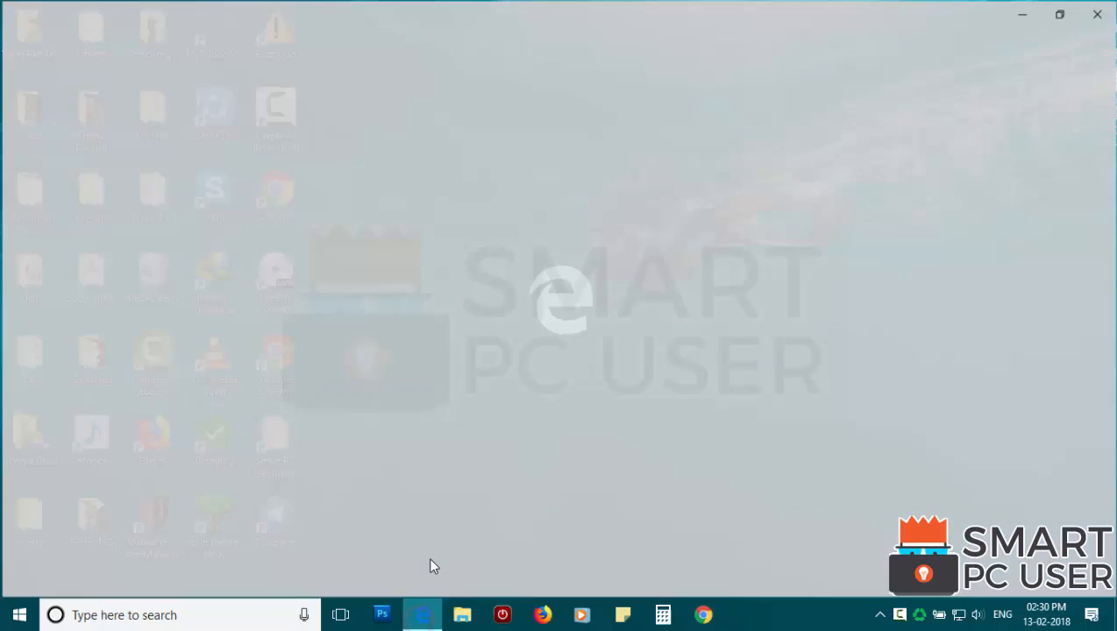
left_click(421, 614)
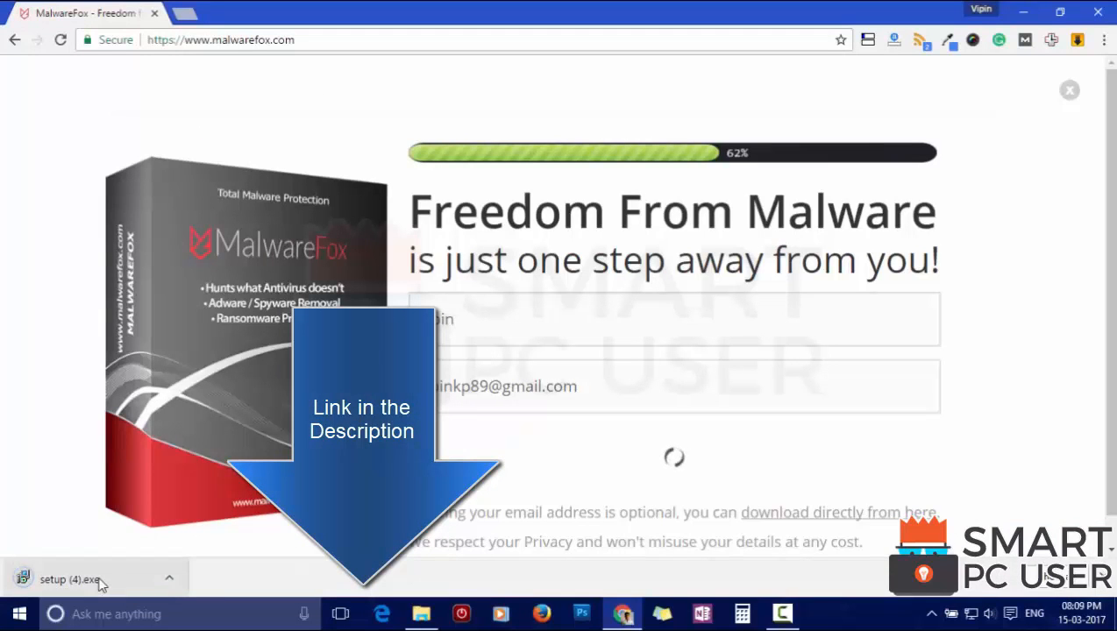
Run the MalwareFox installer, accepting the licence and the default install folder.
left_click(69, 579)
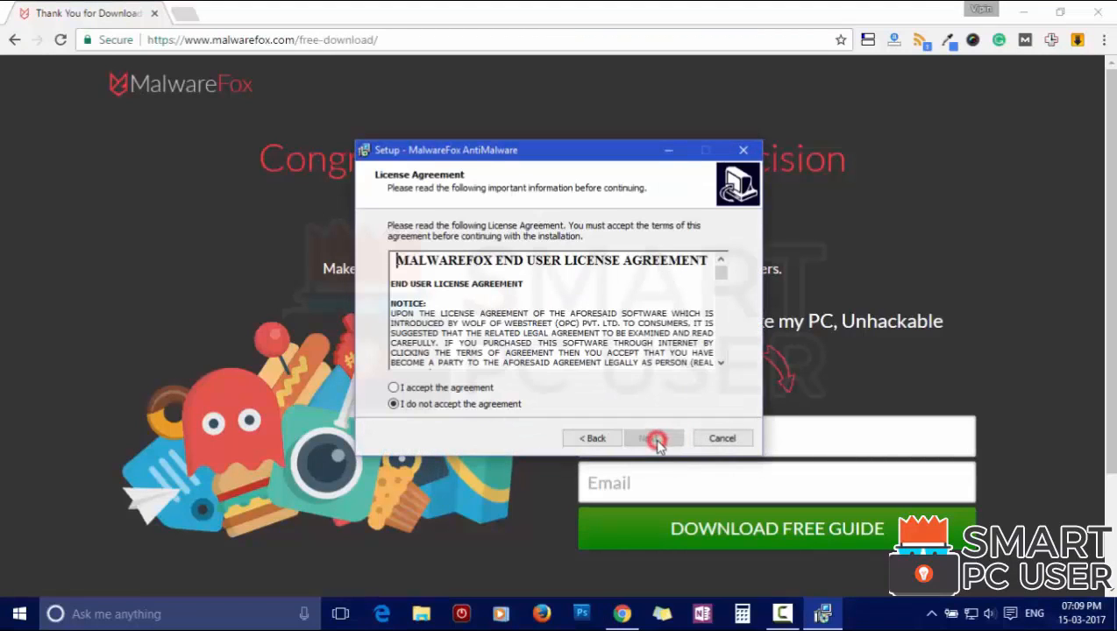
left_click(652, 439)
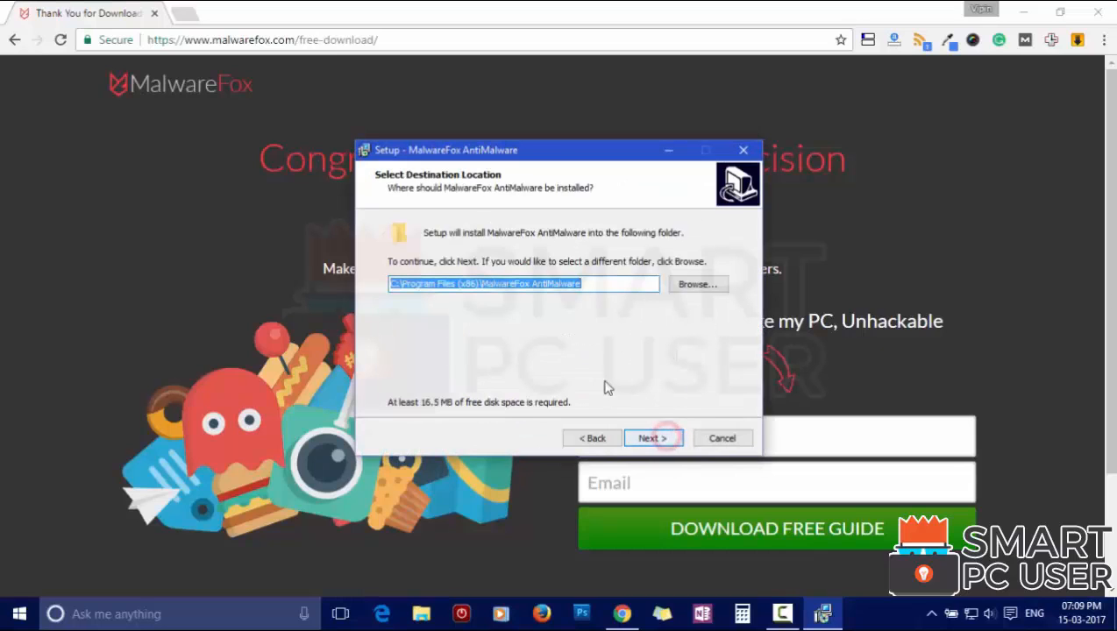
left_click(652, 439)
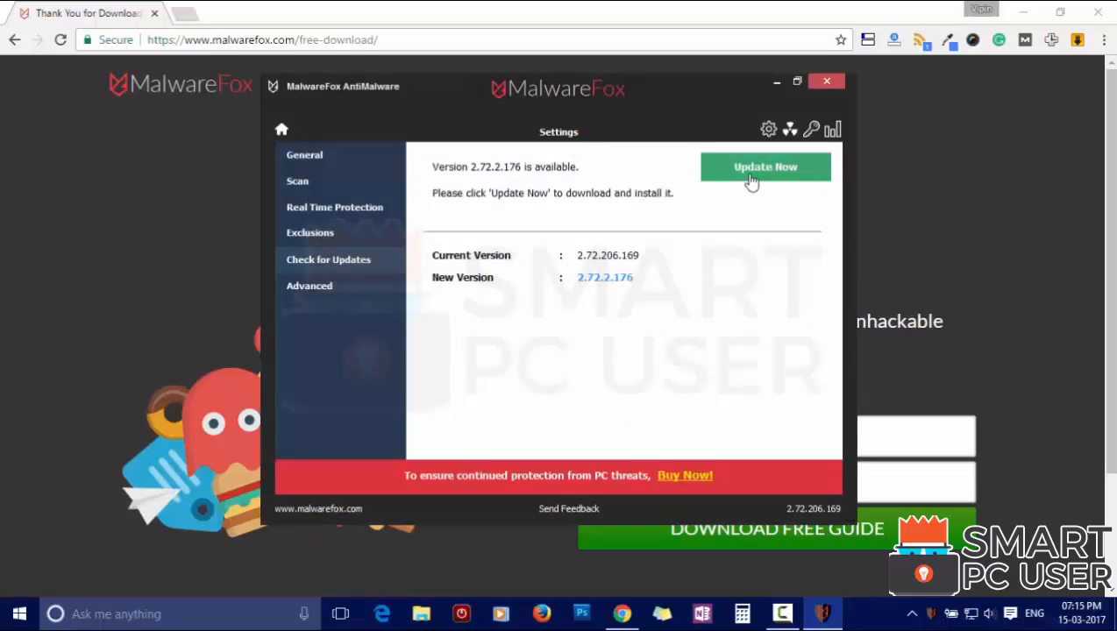
Install the available MalwareFox update so the home screen reports status Clean.
left_click(765, 167)
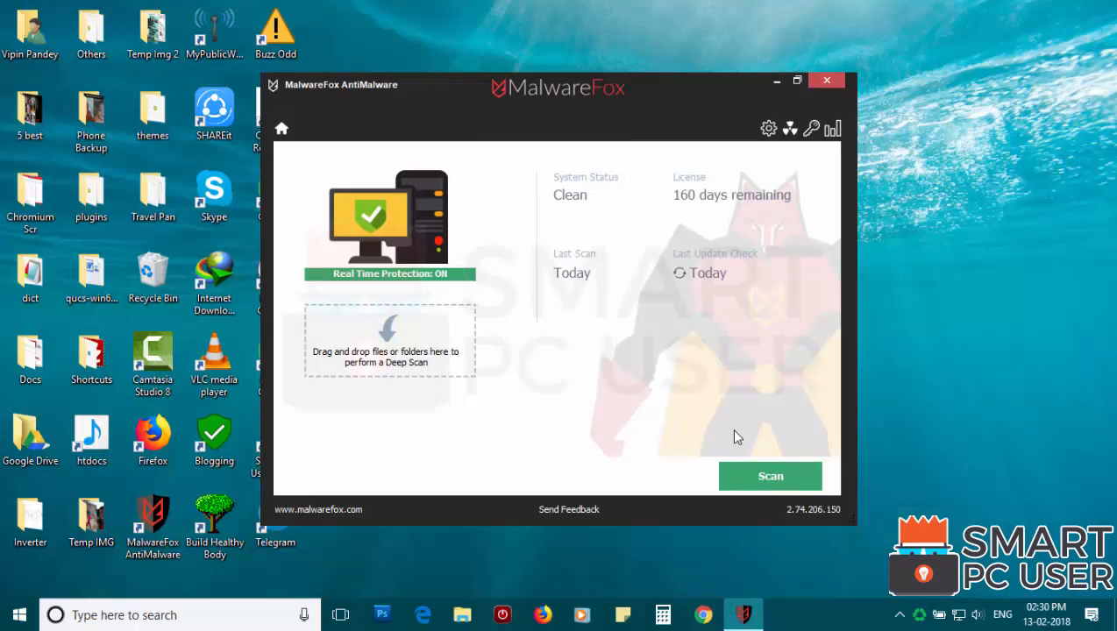
Run a system scan and repair the four suspicious browser homepage/startup settings it finds.
left_click(770, 477)
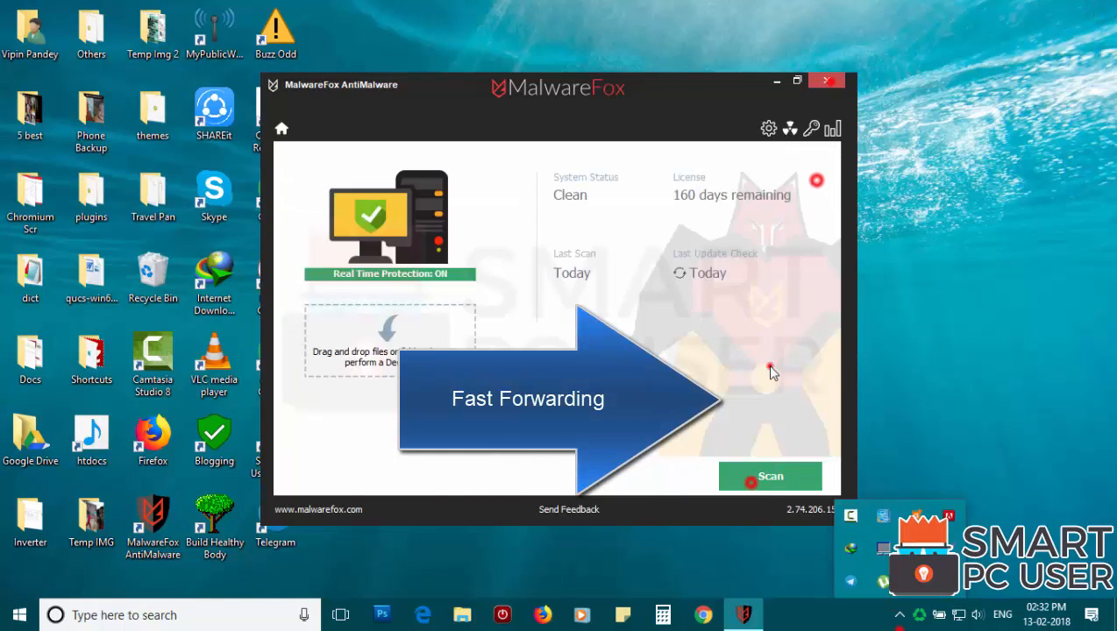
left_click(770, 475)
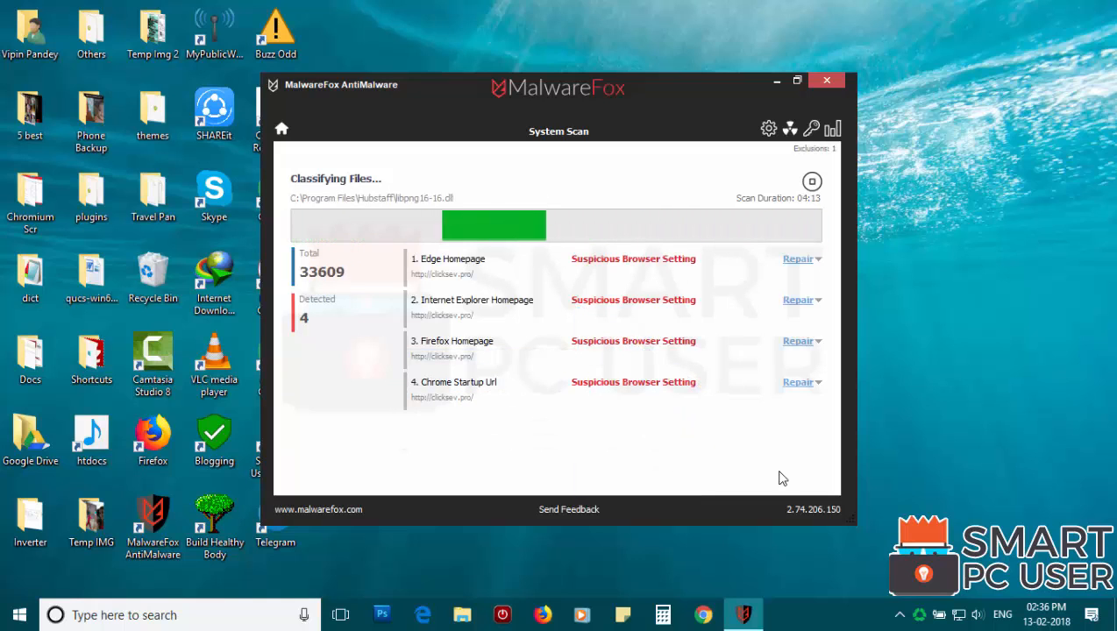
mouse_move(533, 357)
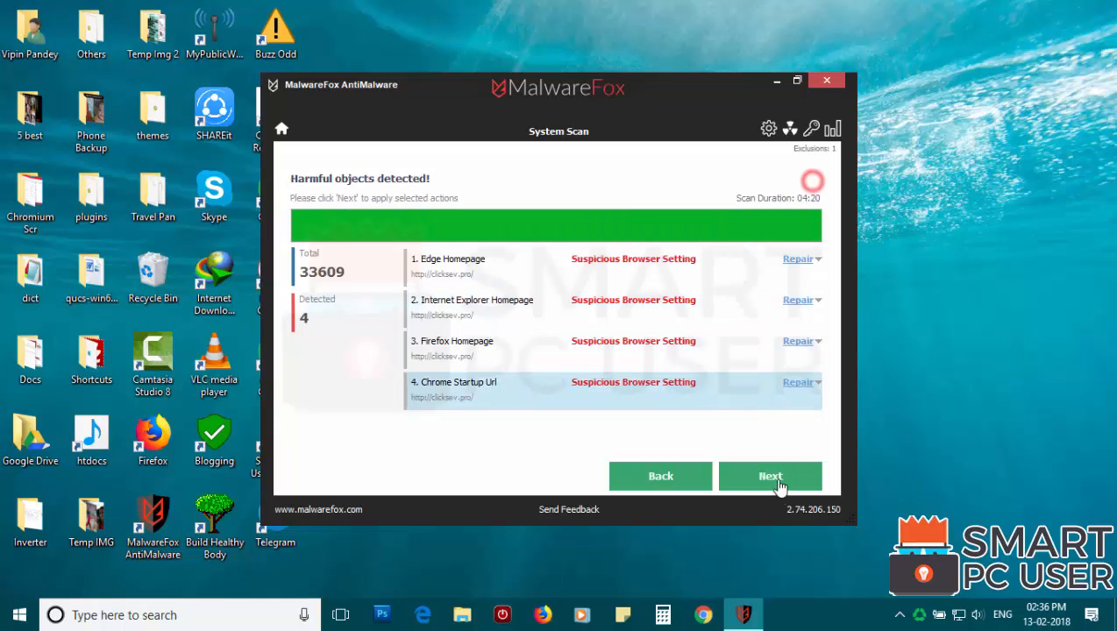
left_click(770, 477)
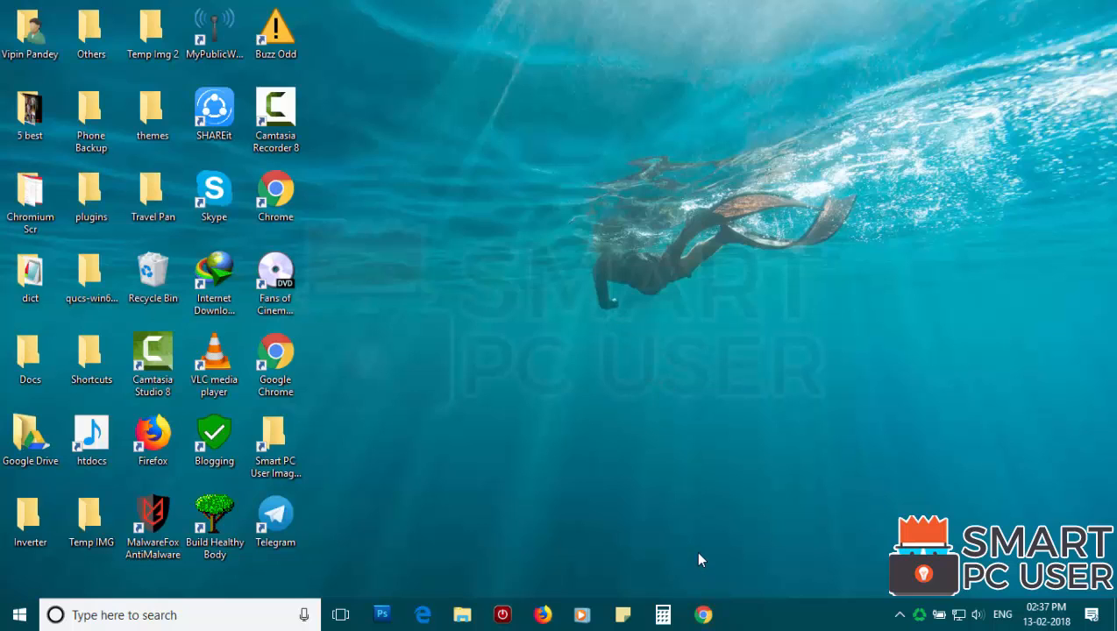
Reopen Chrome and Firefox to confirm each starts on its clean default new-tab page.
left_click(705, 613)
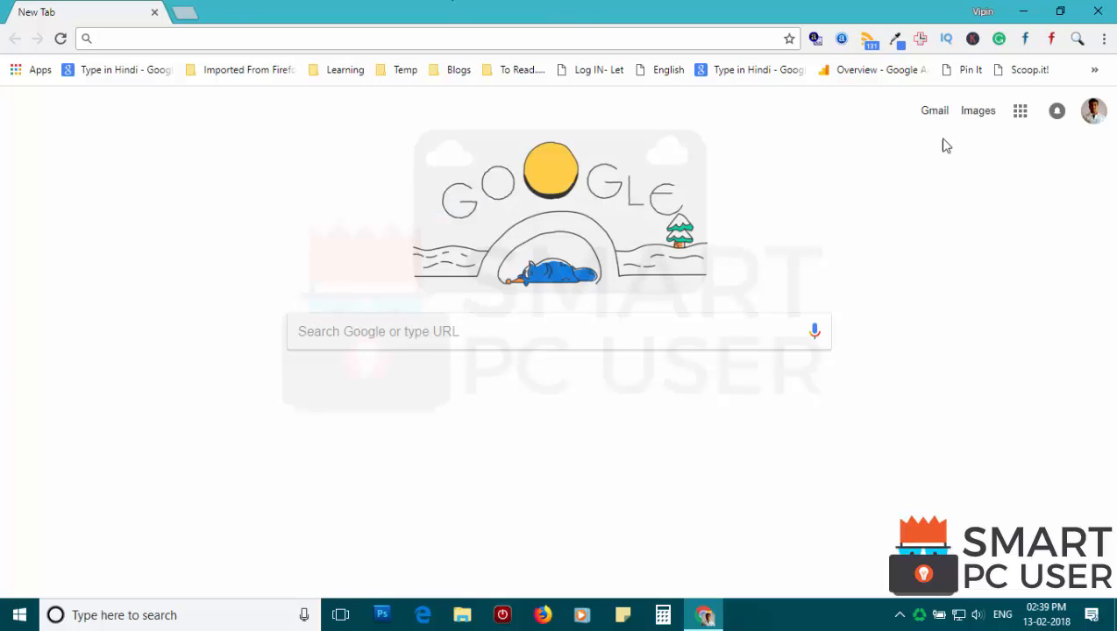
left_click(542, 614)
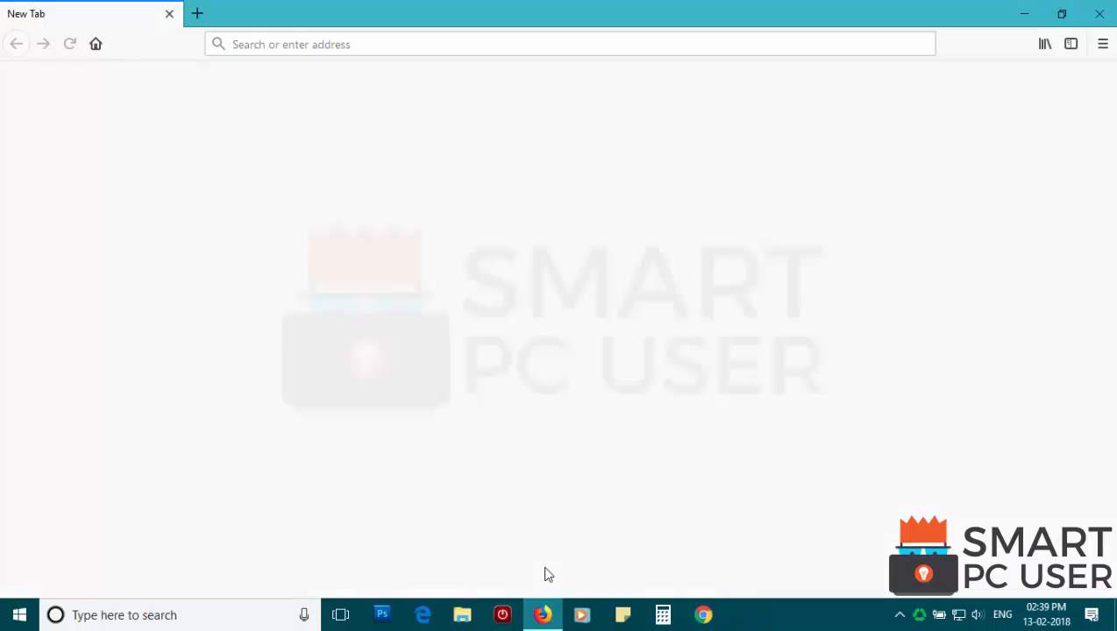
left_click(570, 44)
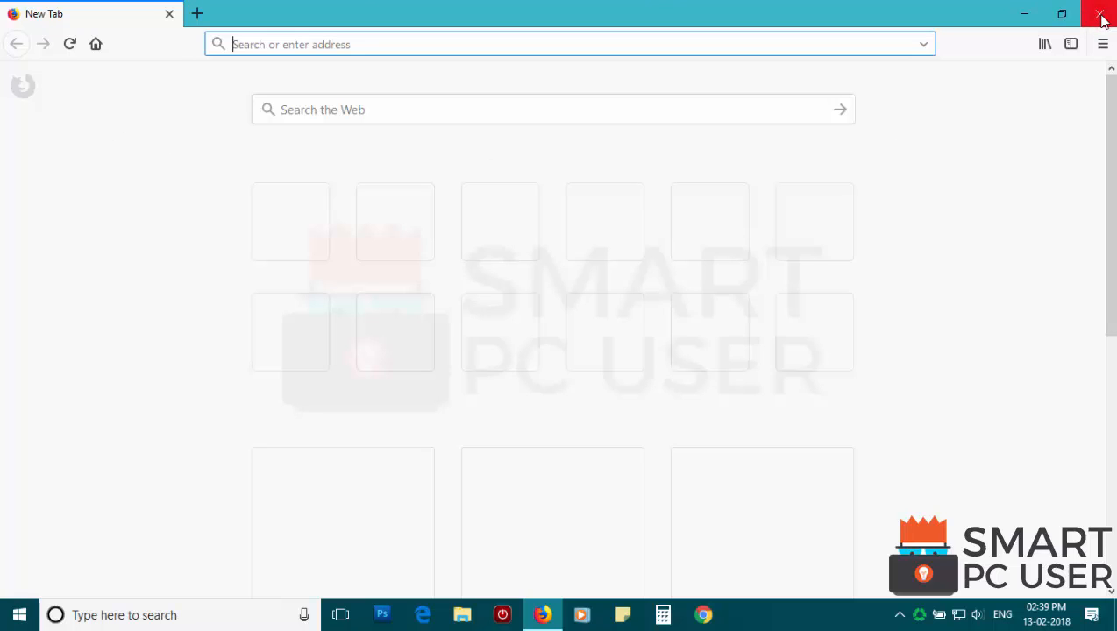
left_click(1101, 14)
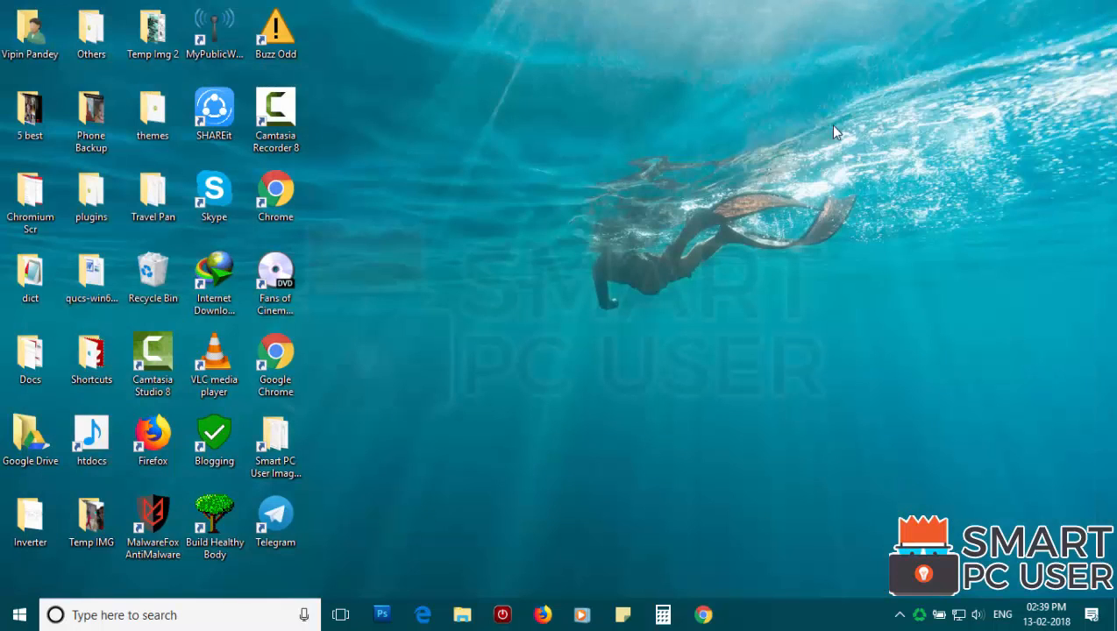
Reopen Edge and confirm it shows the empty default Start page.
left_click(425, 614)
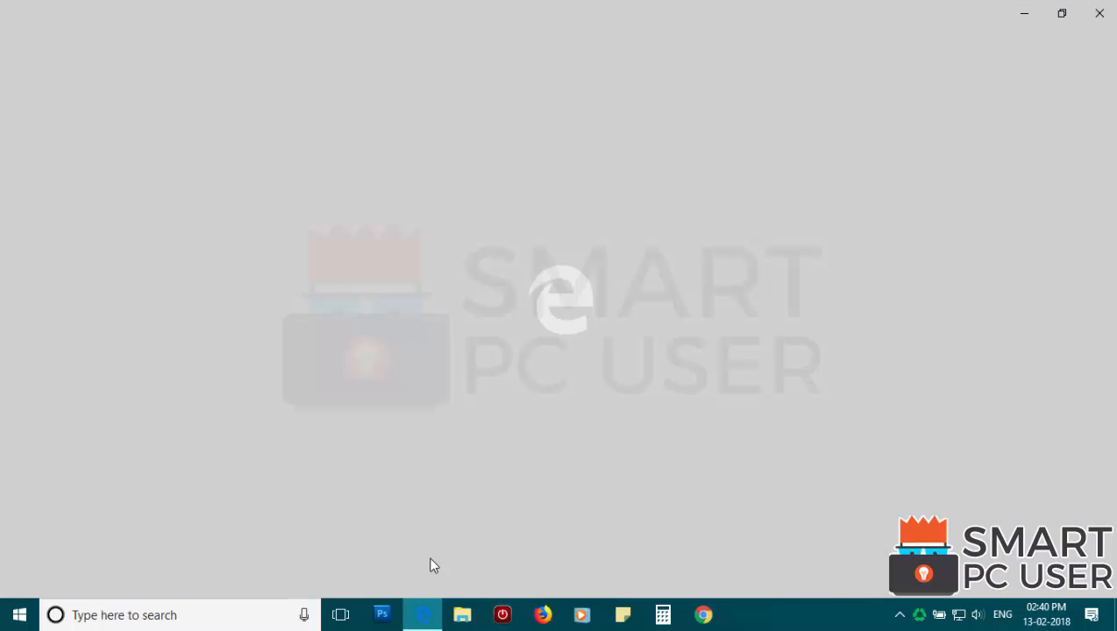
left_click(423, 614)
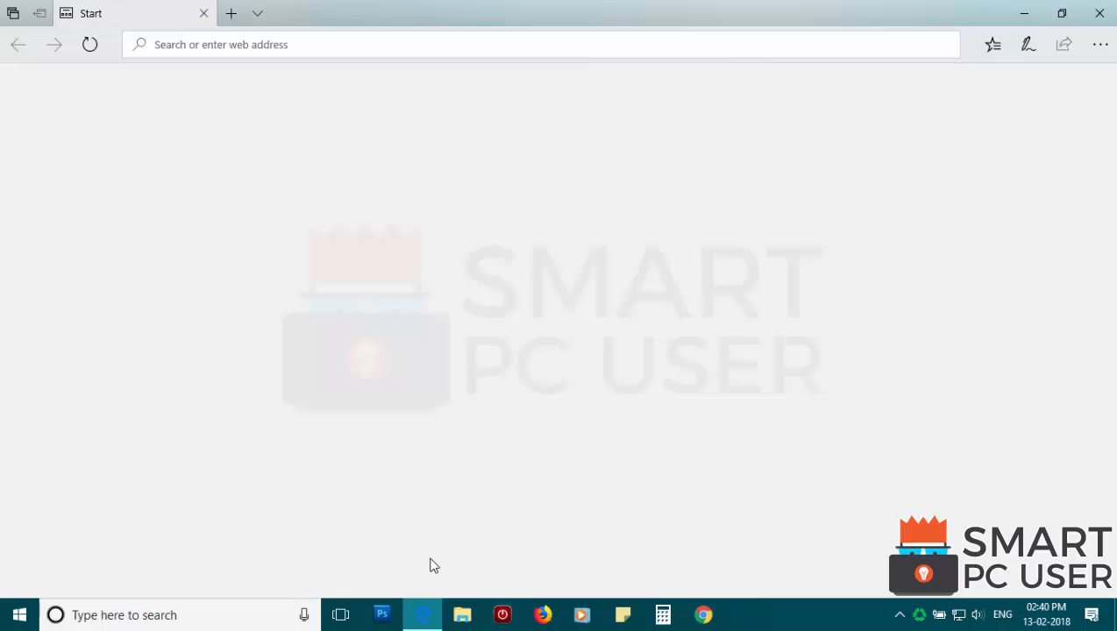
left_click(540, 43)
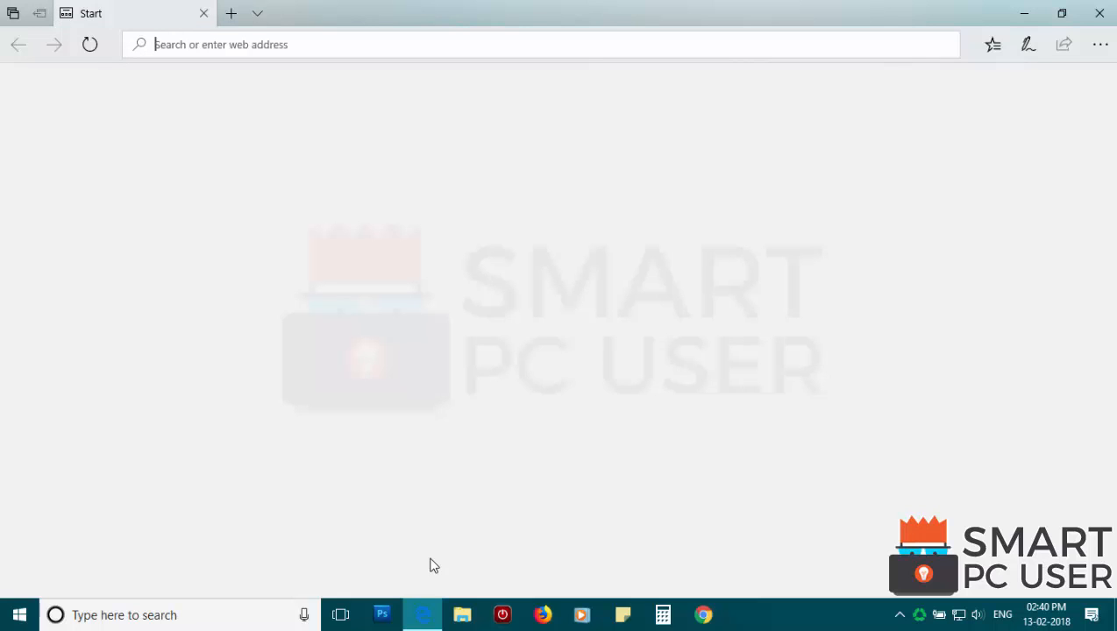